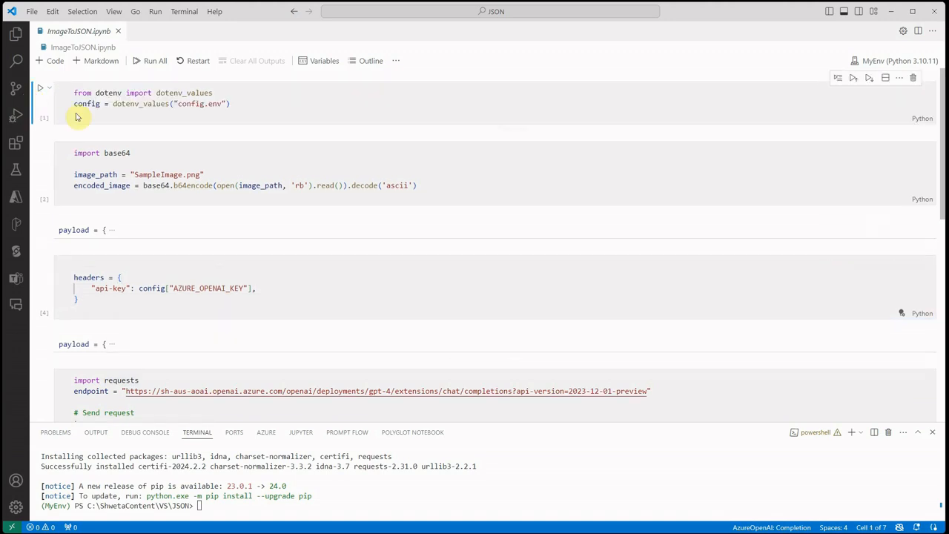
Step: Run the first notebook cell that loads settings from config.env via dotenv
click(77, 117)
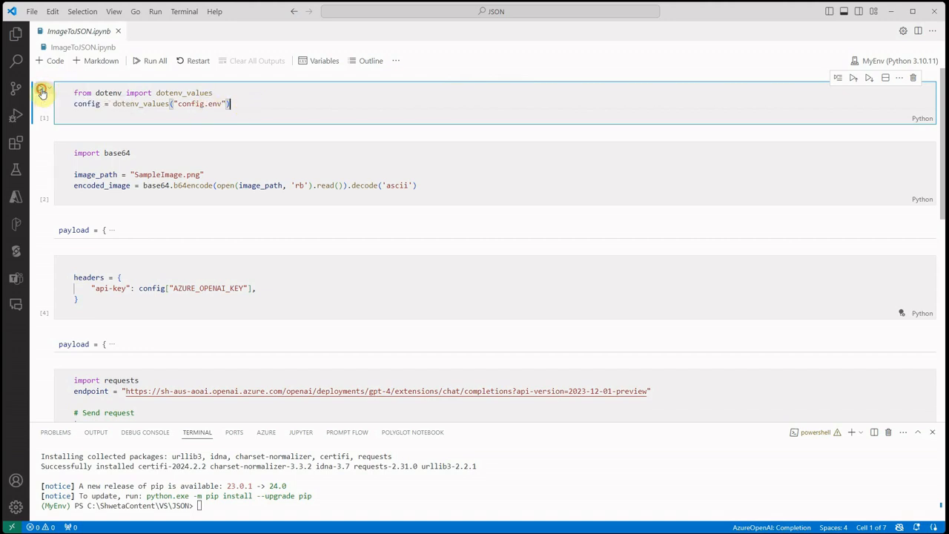
click(41, 91)
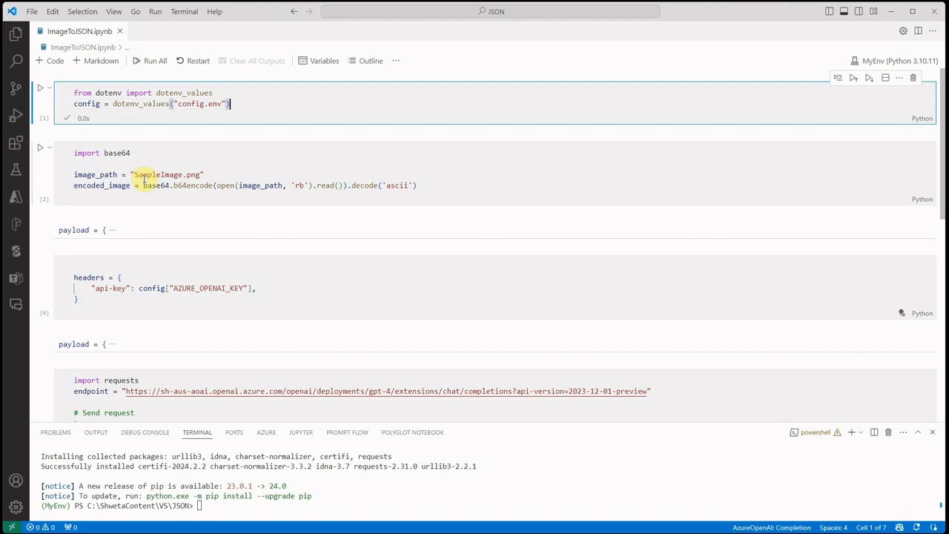
Step: Preview SampleImage.png from the Explorer, then run the cell that base64-encodes it
click(16, 36)
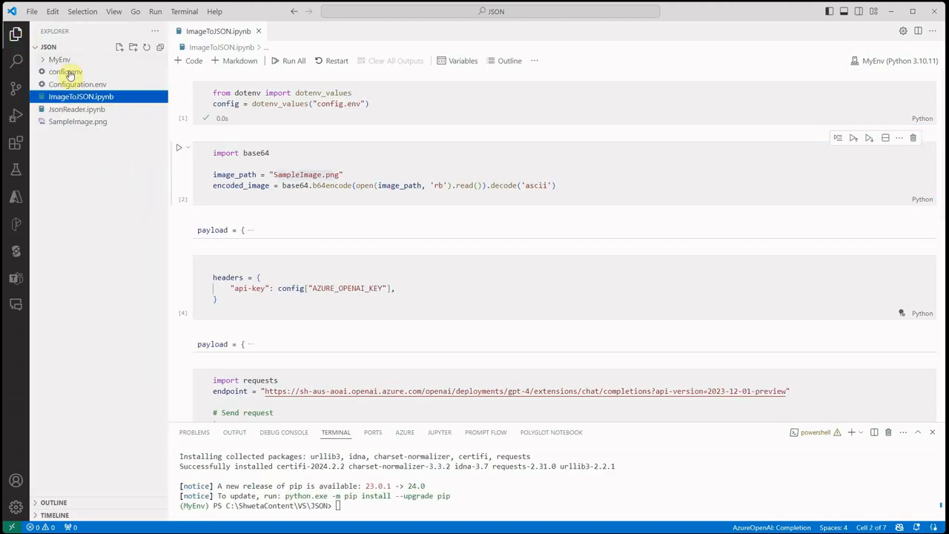
click(77, 121)
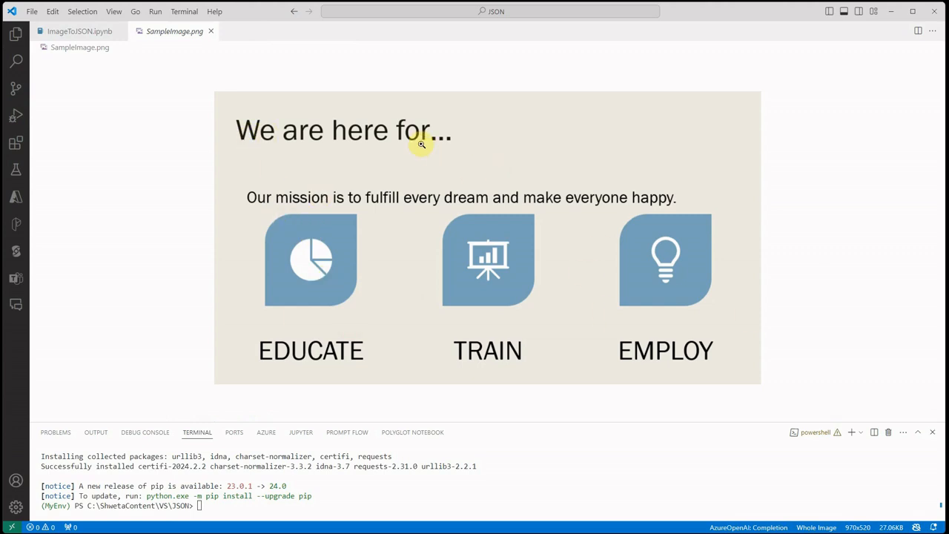
mouse_move(445, 141)
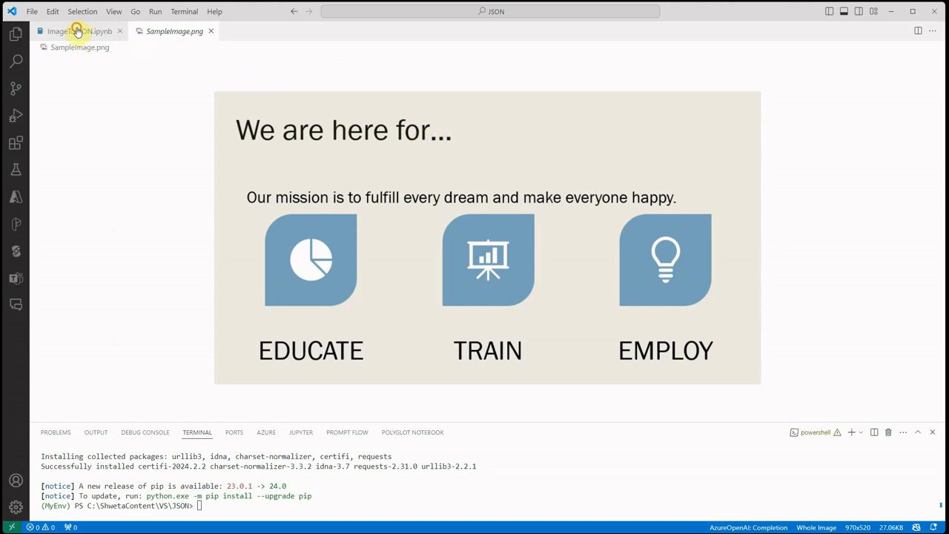
click(80, 32)
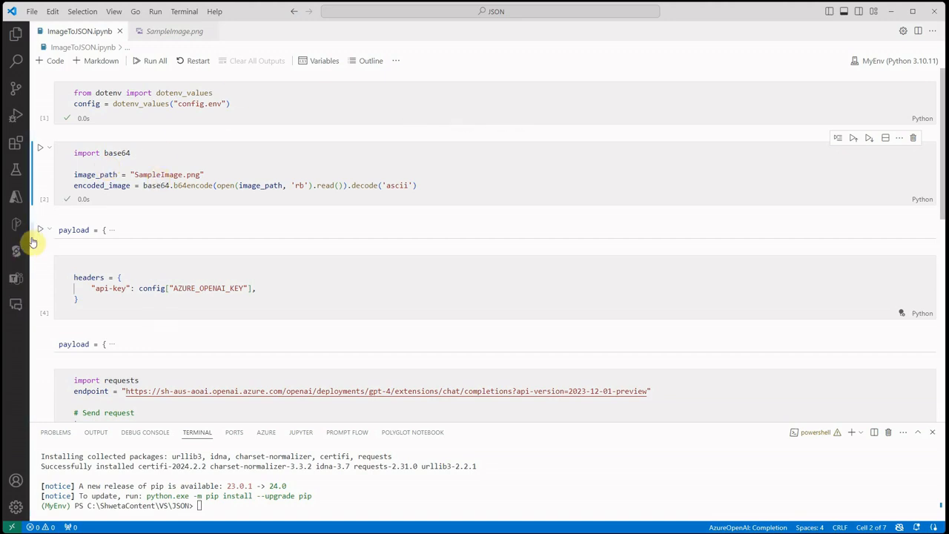
Step: Reword the payload: system prompt 'return as a structured JSON objects', user prompt 'Extract JSON data from the given image'
click(40, 229)
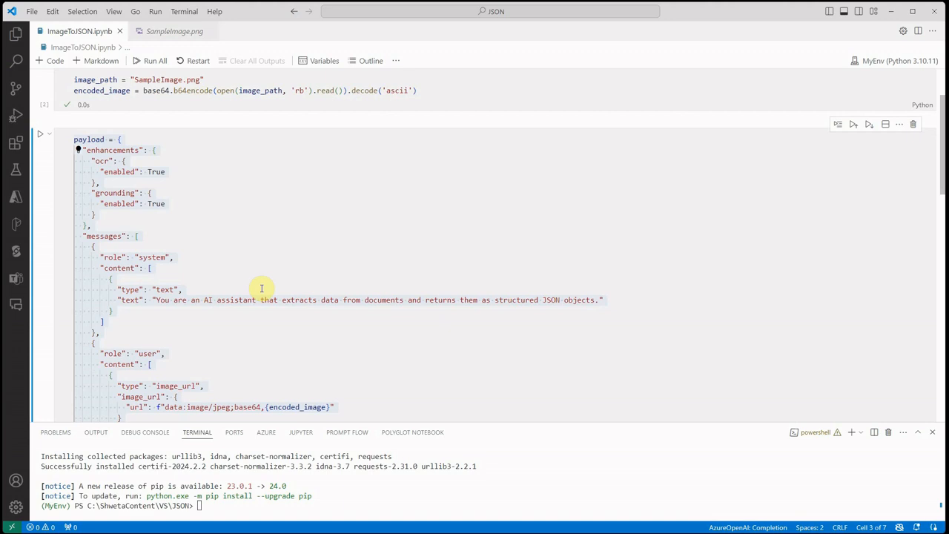
mouse_move(272, 288)
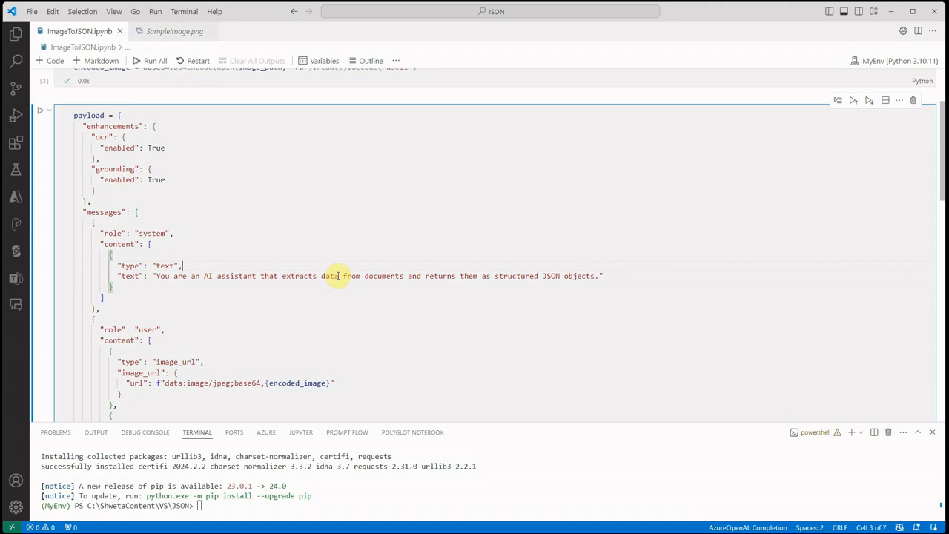
scroll(down, 3)
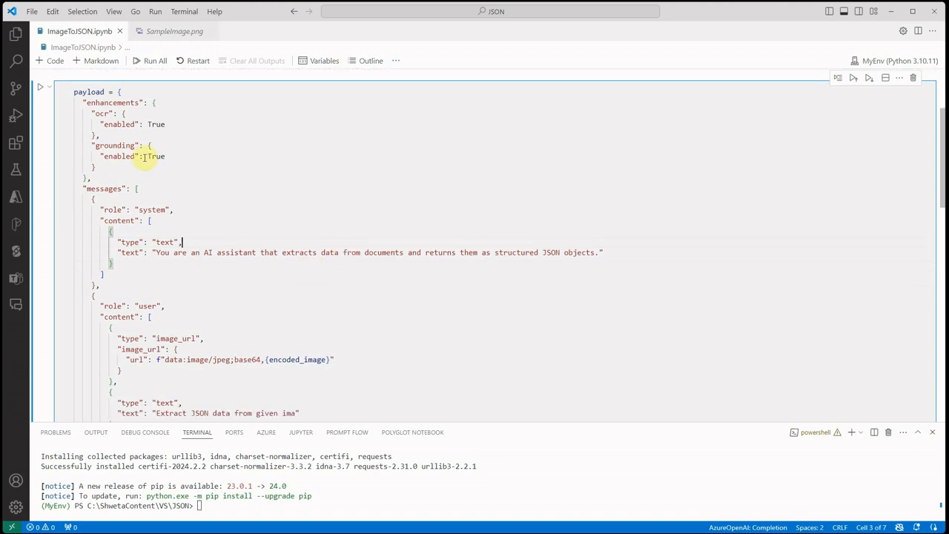
mouse_move(240, 169)
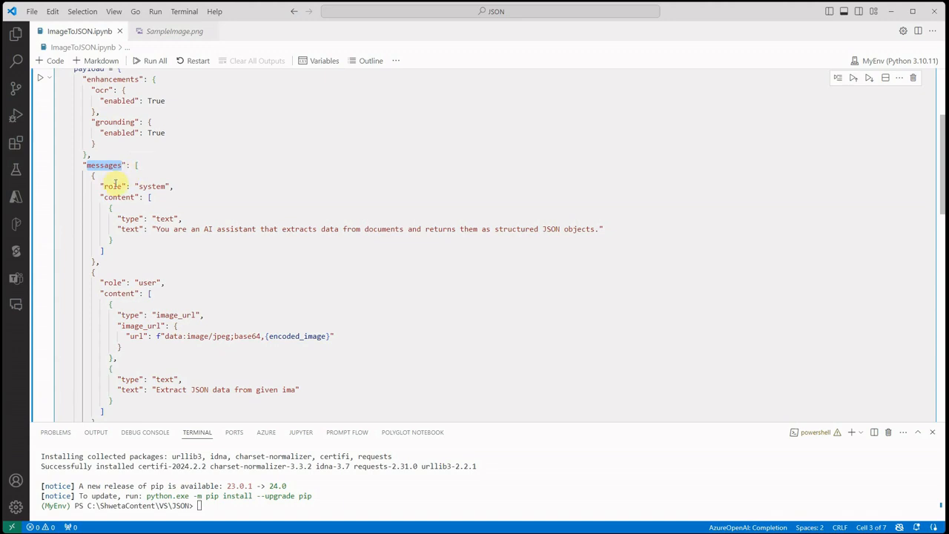
double_click(151, 187)
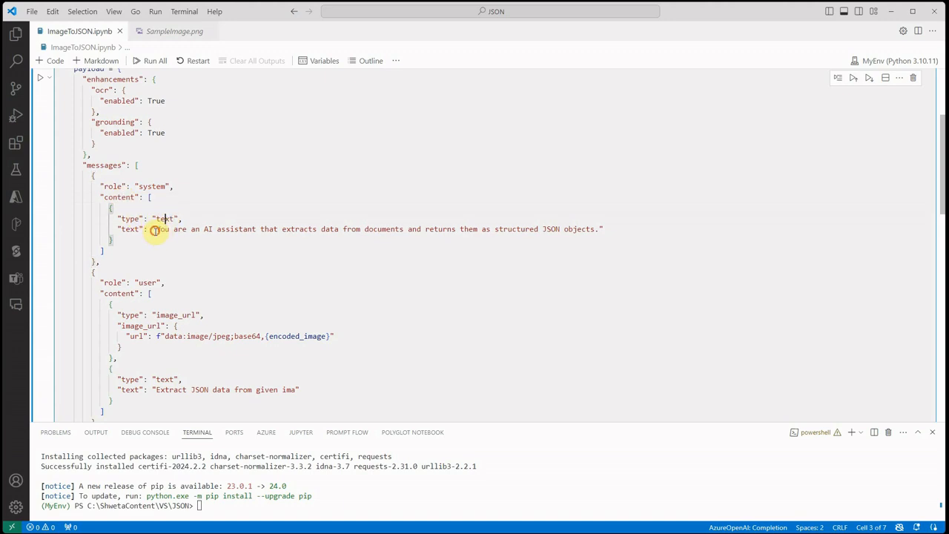
drag(157, 229, 605, 232)
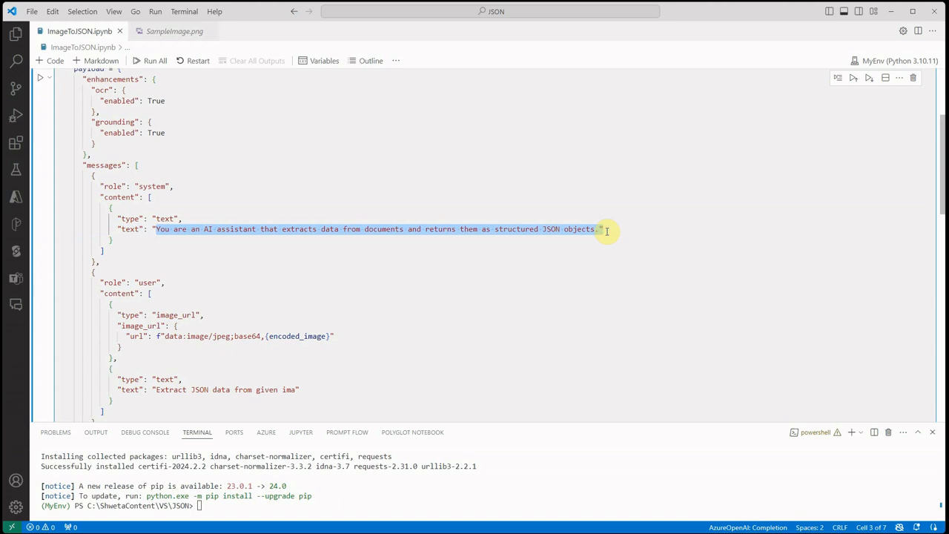
mouse_move(600, 274)
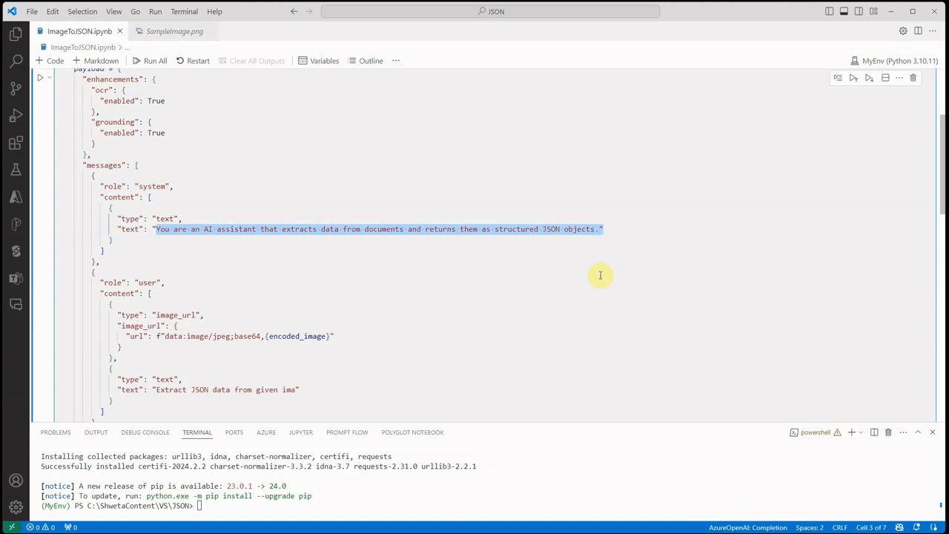
mouse_move(581, 258)
text( a)
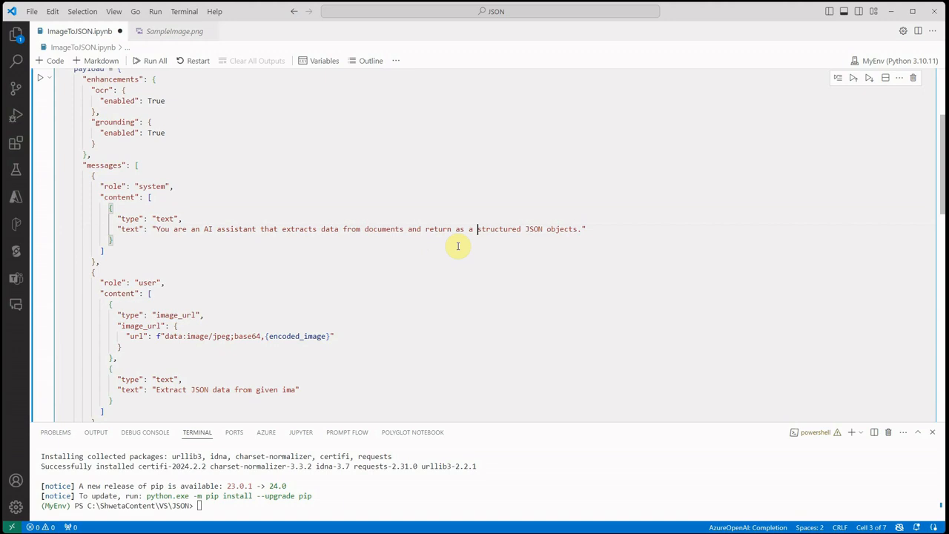
mouse_move(568, 236)
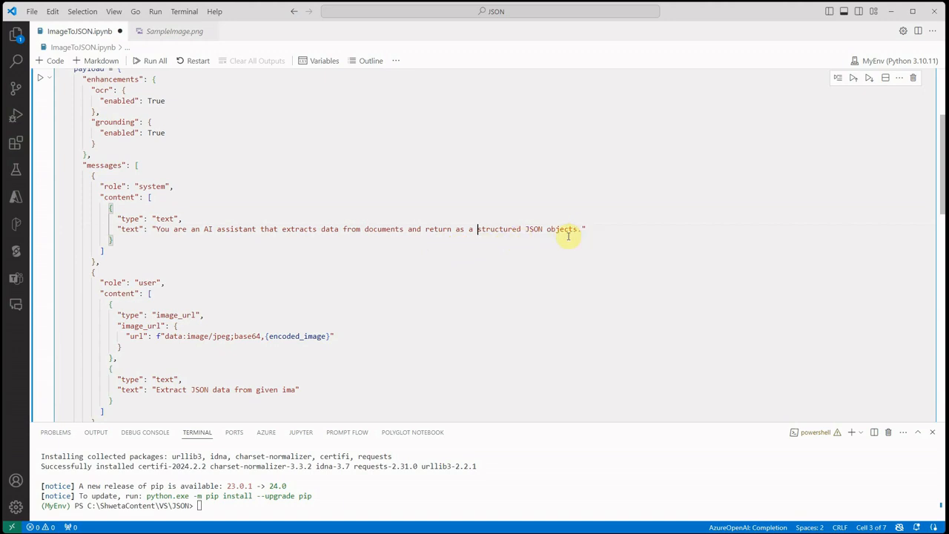
scroll(down, 3)
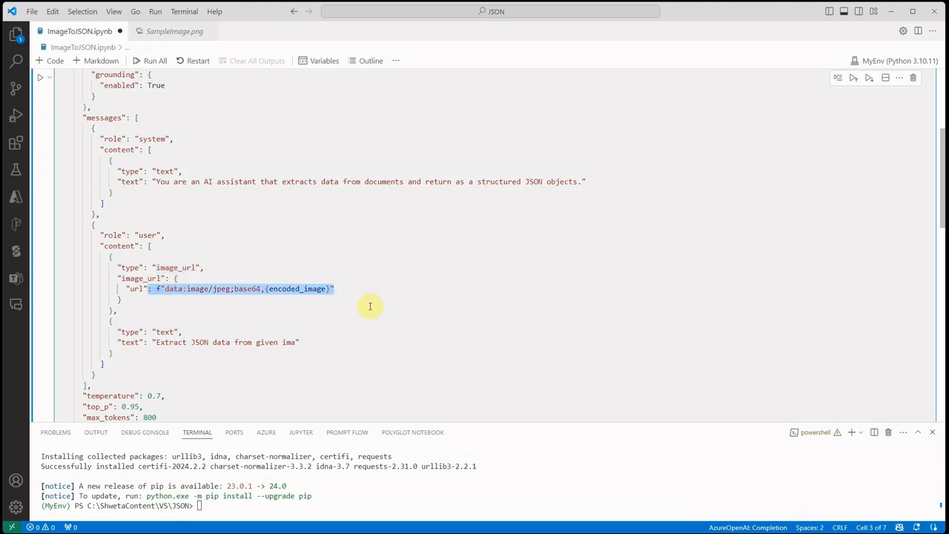
mouse_move(112, 275)
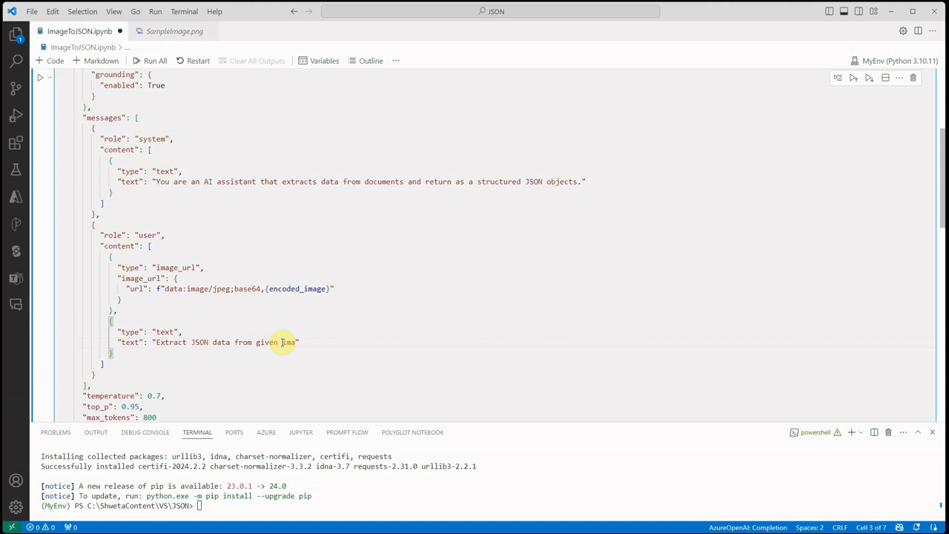
text(ge)
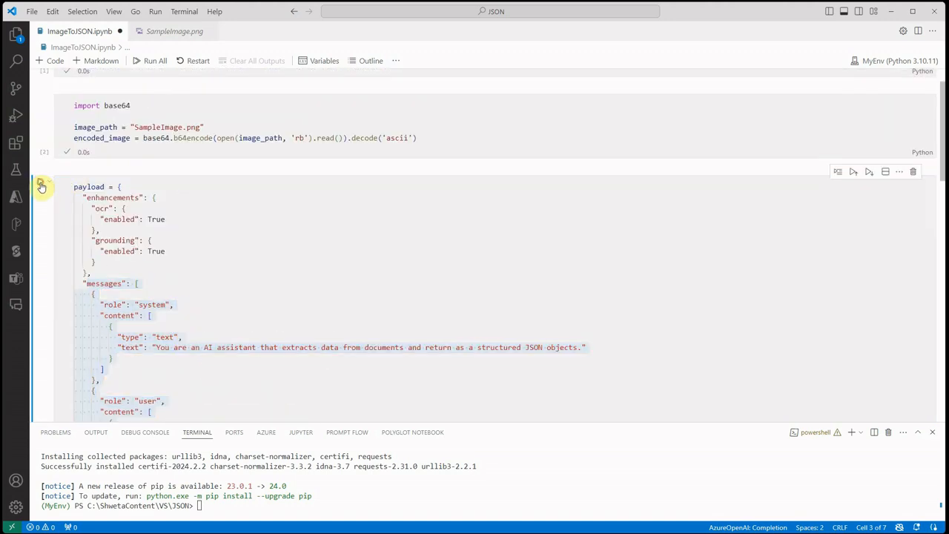
Step: Run the payload and headers cells to define the request body and API key header
scroll(down, 3)
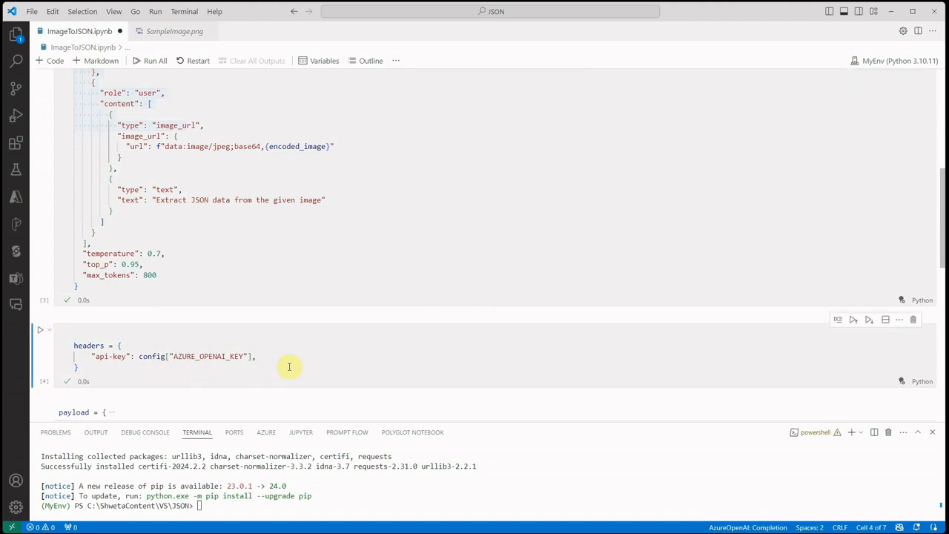
scroll(down, 3)
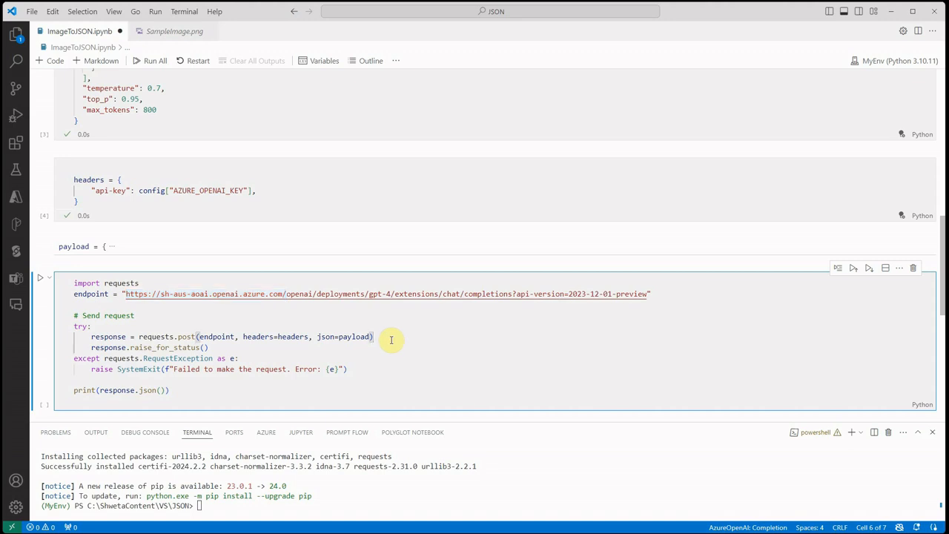
mouse_move(347, 320)
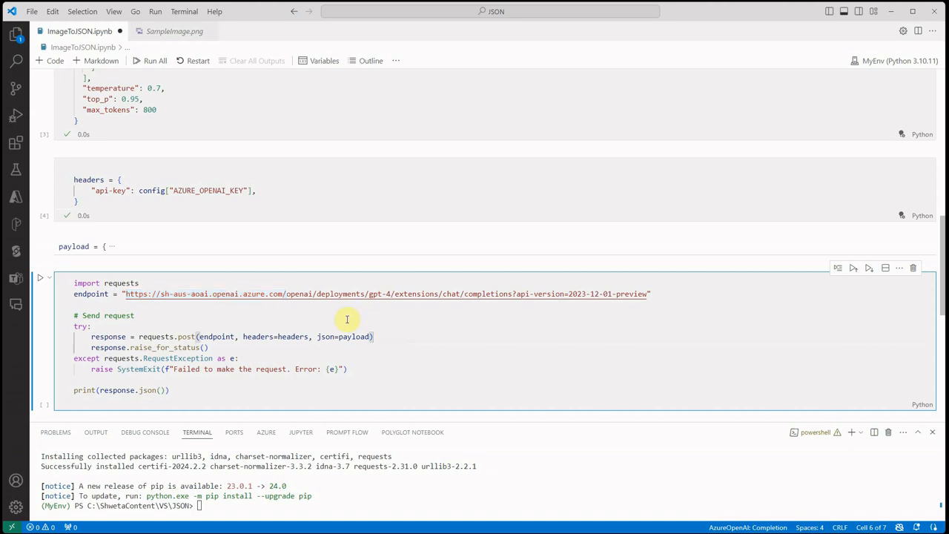
mouse_move(505, 323)
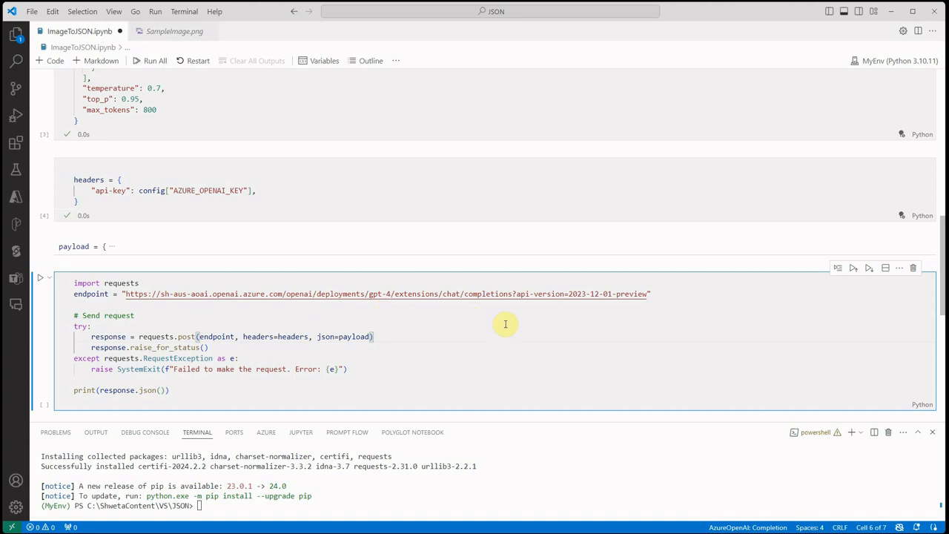
mouse_move(264, 293)
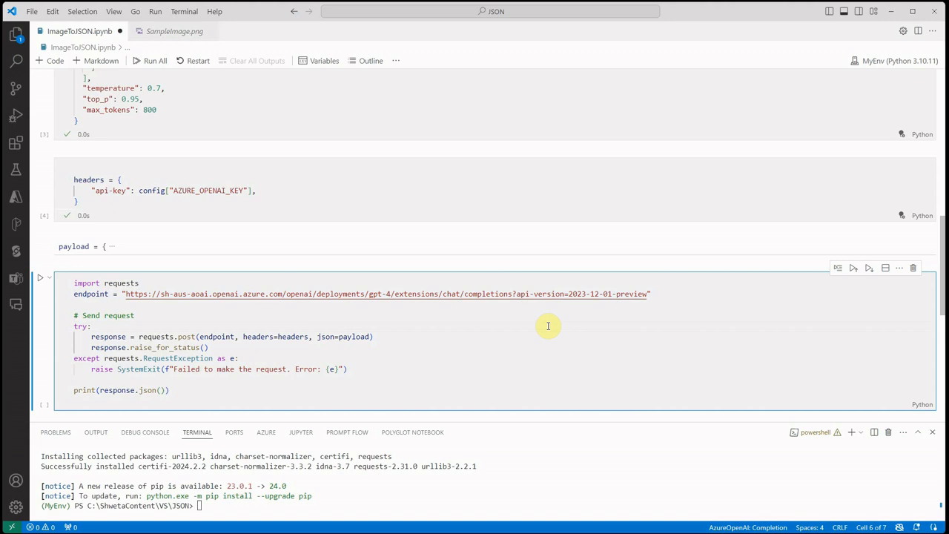
Step: Run the cell posting the payload to the GPT-4 Vision endpoint and printing the response
click(215, 347)
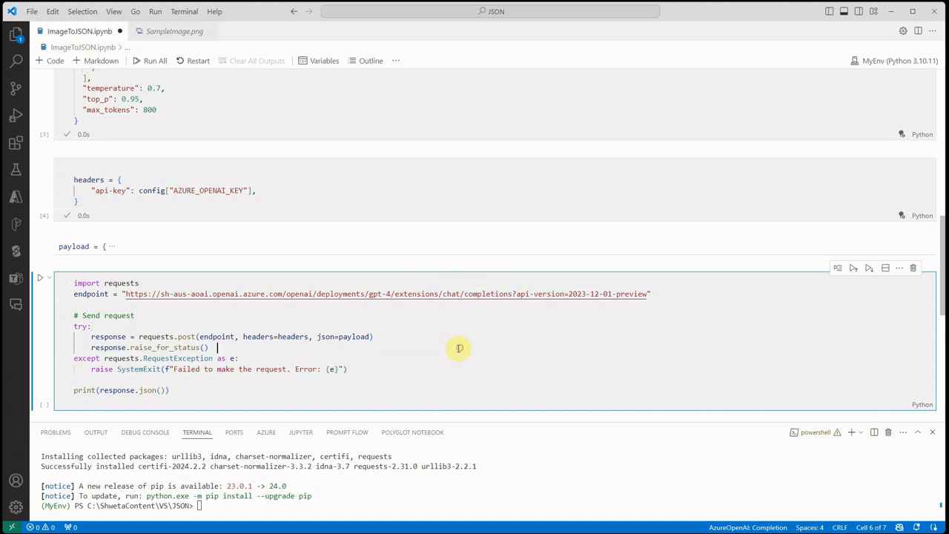
mouse_move(255, 334)
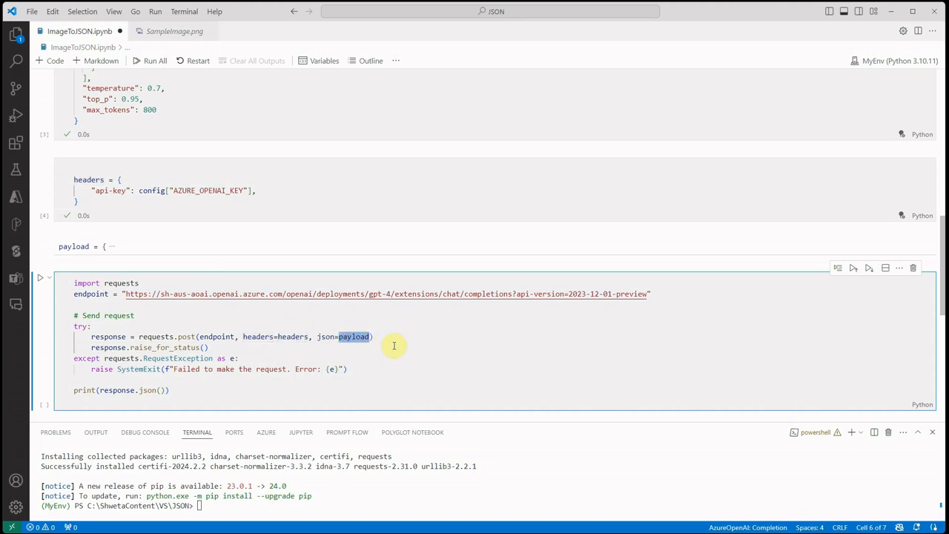
mouse_move(385, 349)
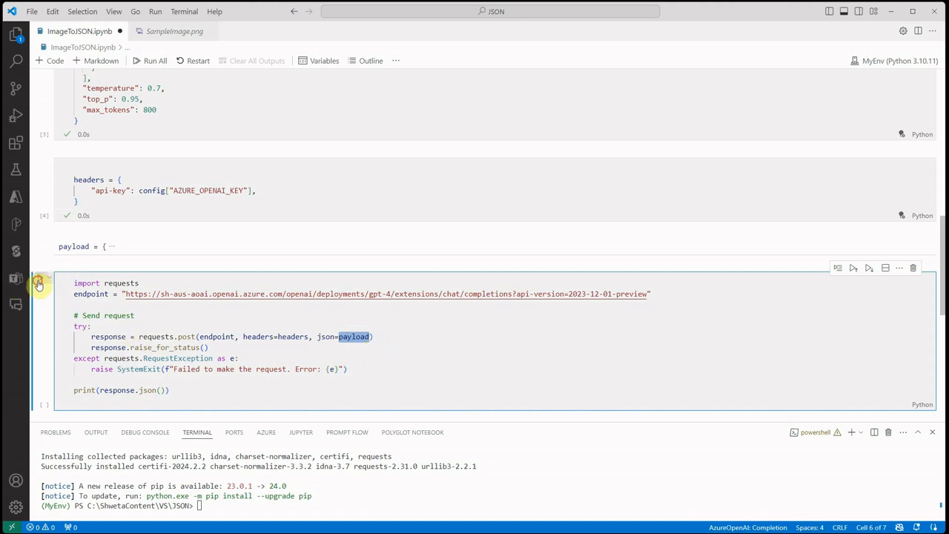
click(38, 285)
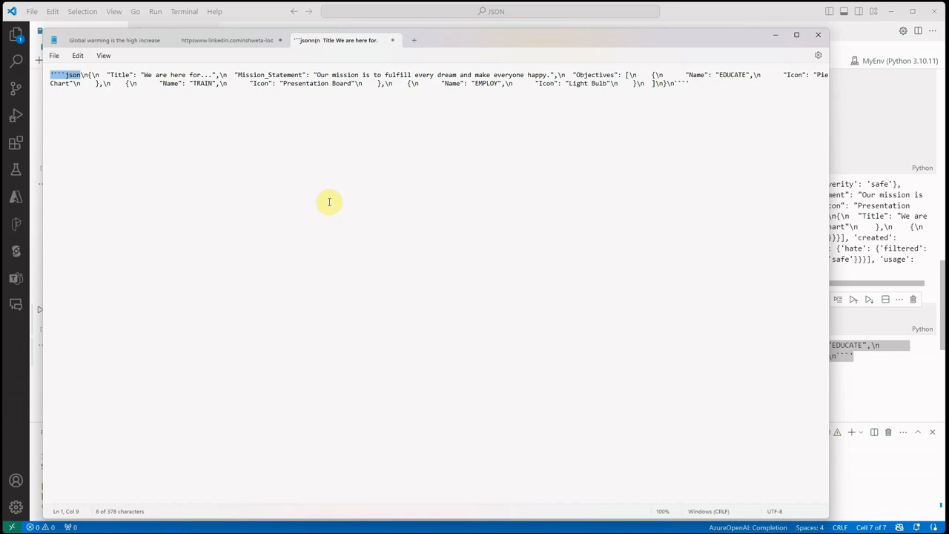
mouse_move(77, 84)
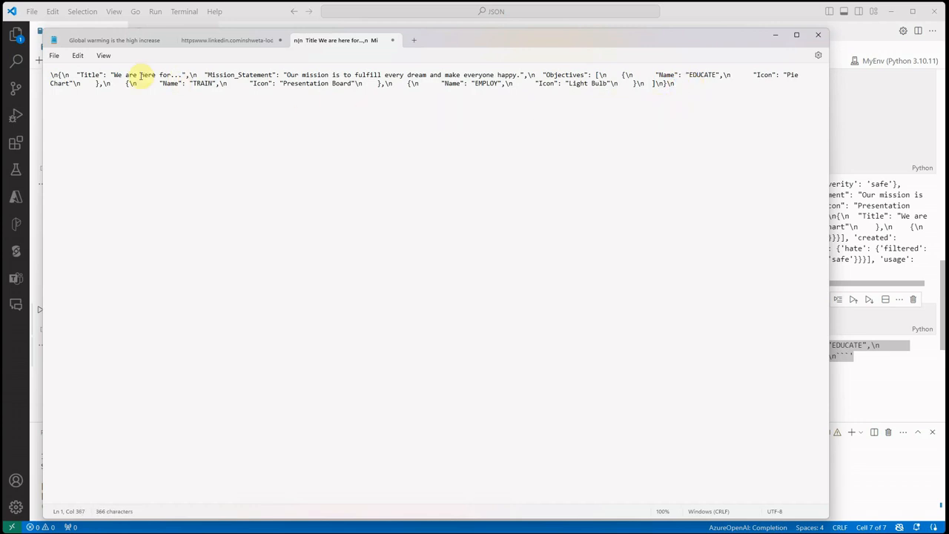
mouse_move(553, 111)
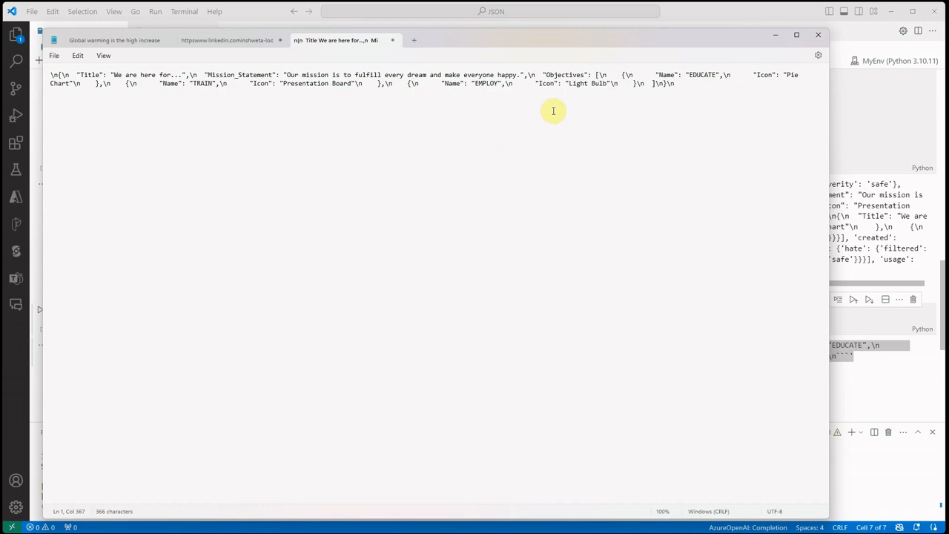
mouse_move(636, 151)
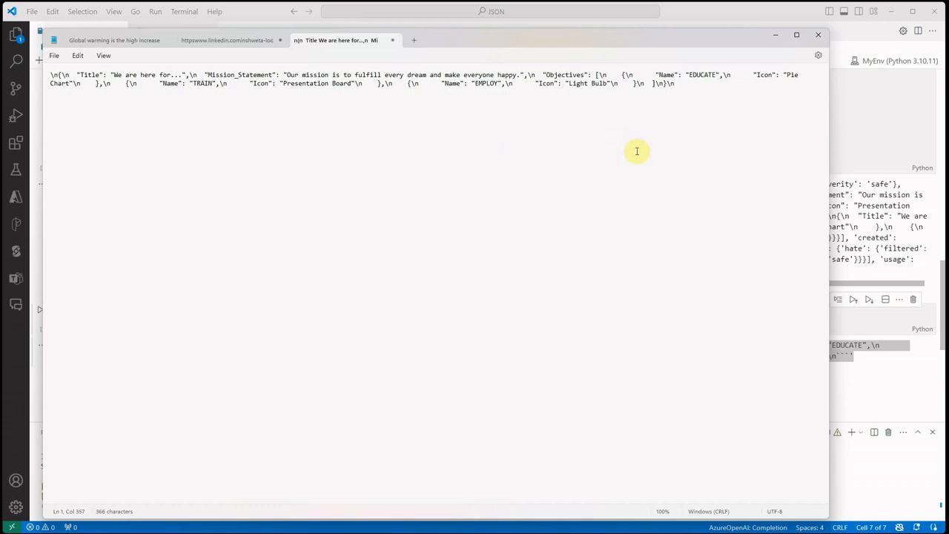
Step: Bring up Notepad's find and replace to search the pasted response for literal \n markers
key(Ctrl+f)
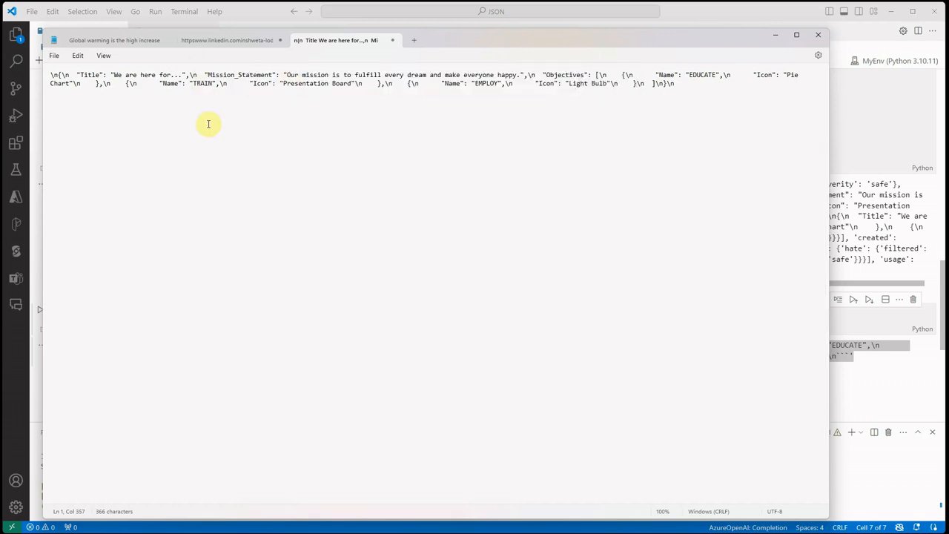
click(77, 56)
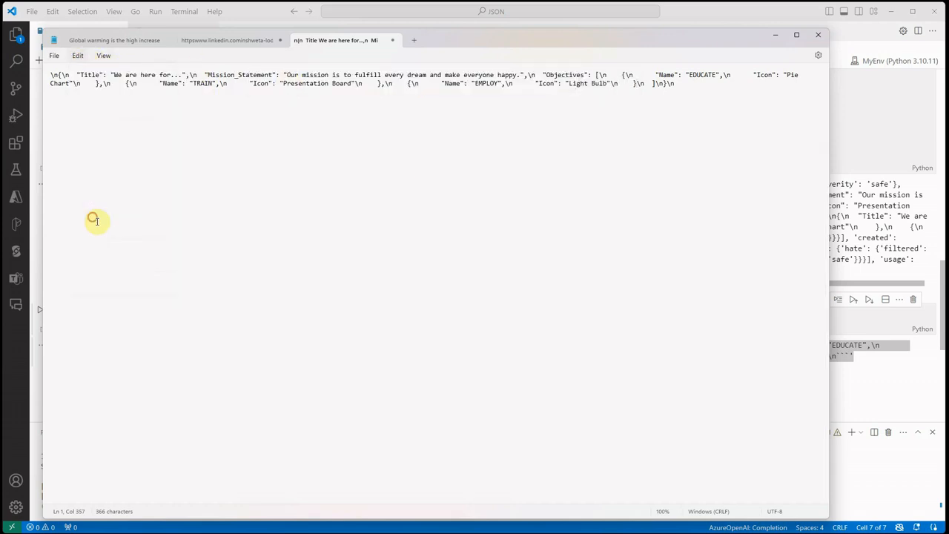
key(Ctrl+h)
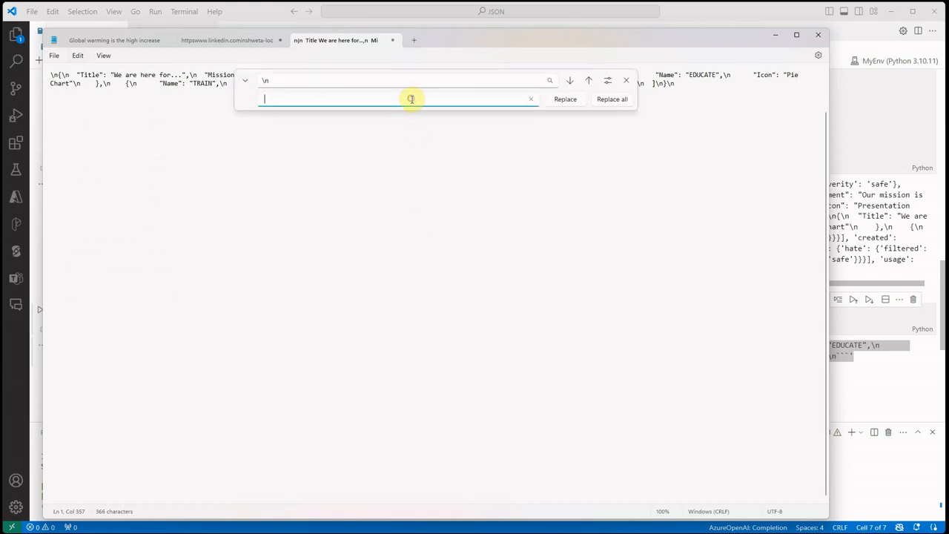
Step: Replace all \n markers and break the JSON into lines for Title, Mission_Statement and each objective
click(611, 98)
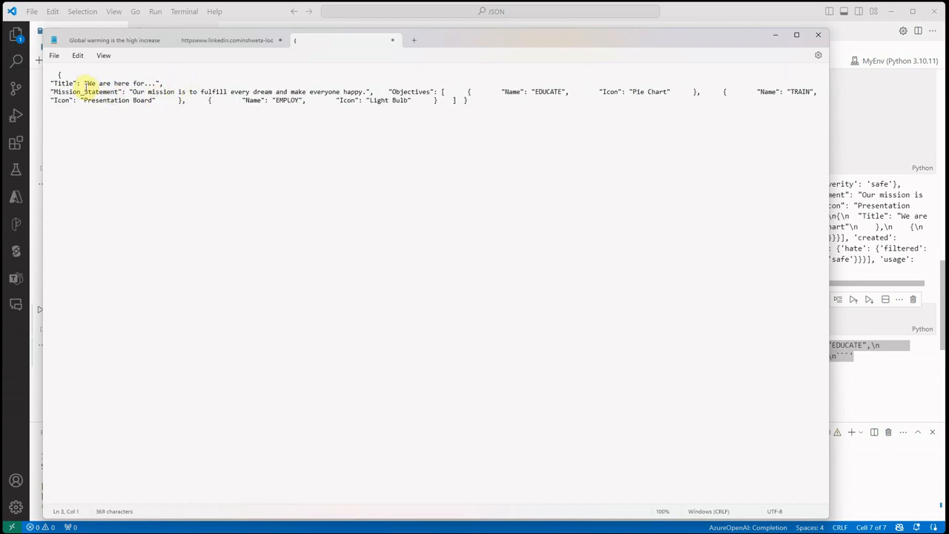
double_click(62, 83)
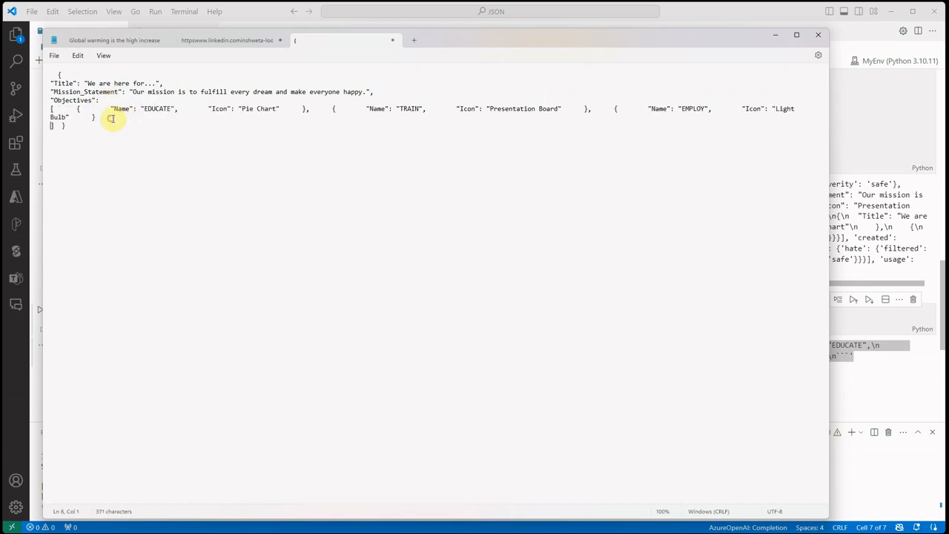
click(83, 108)
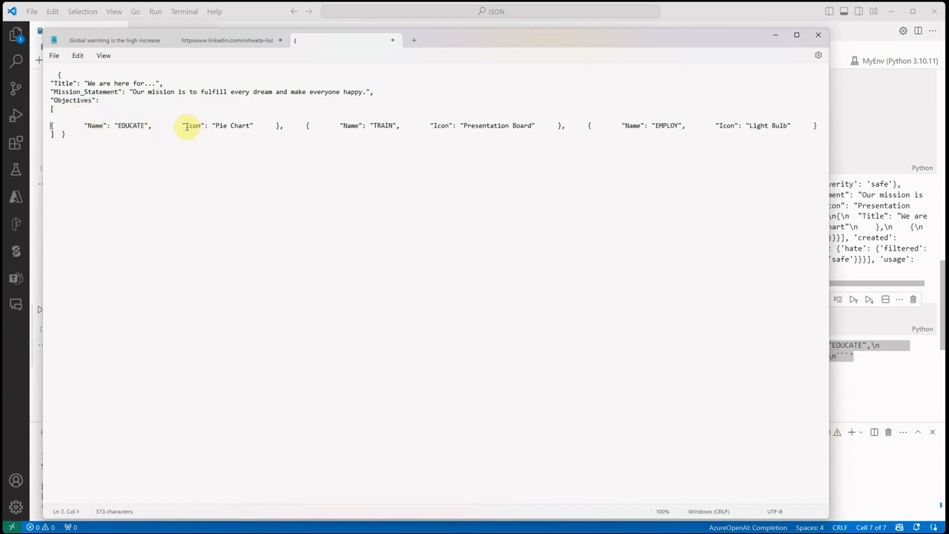
click(306, 127)
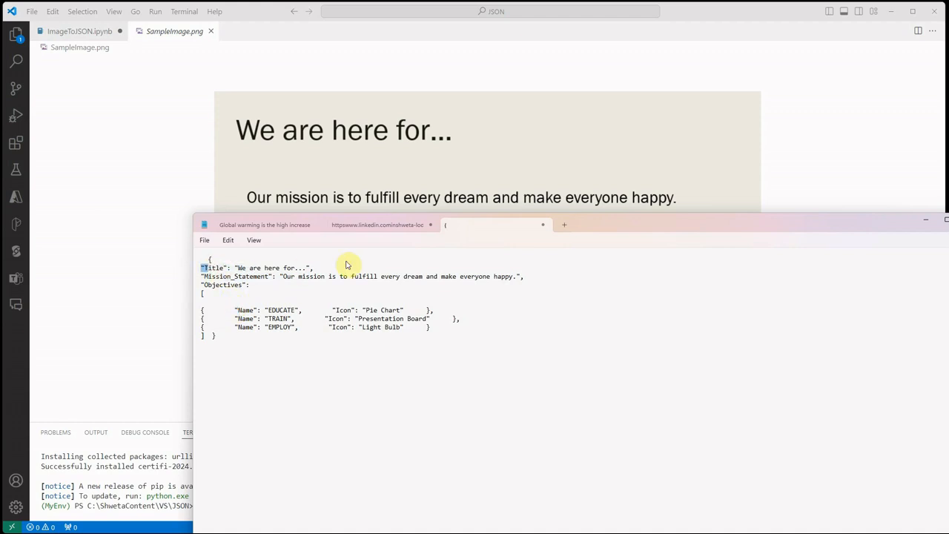
Step: Move Notepad aside and review the payload prompt requesting Title and ActionItems with TODO and Logo, NA for missing
drag(222, 310, 430, 328)
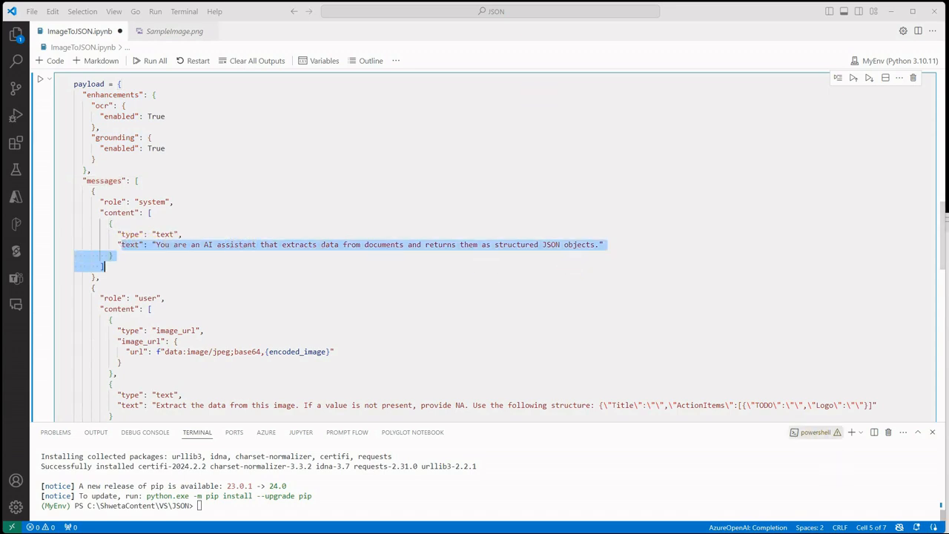
scroll(down, 3)
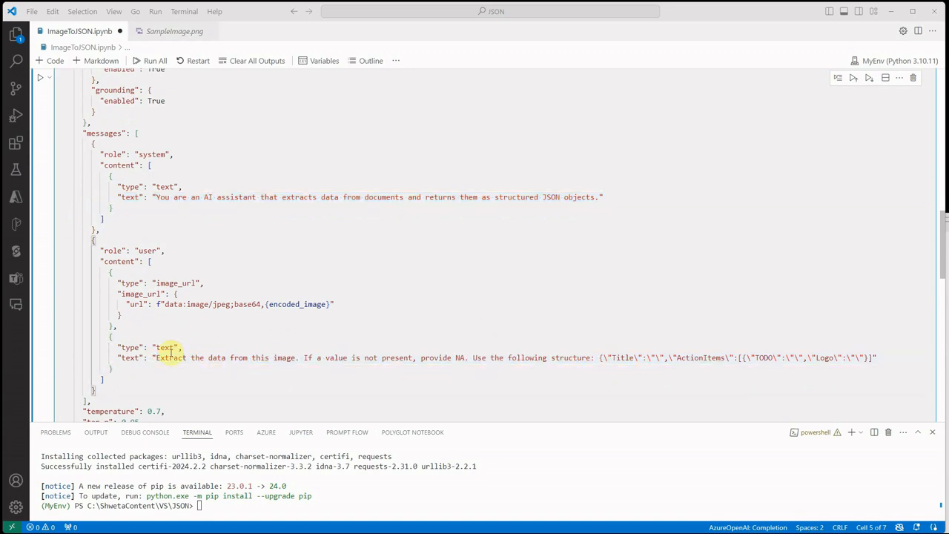
mouse_move(157, 358)
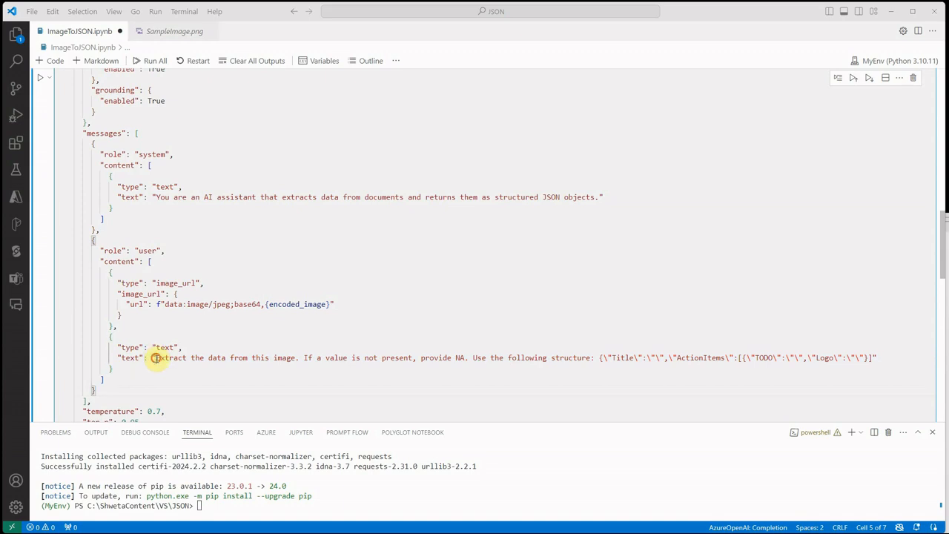
drag(154, 358, 300, 357)
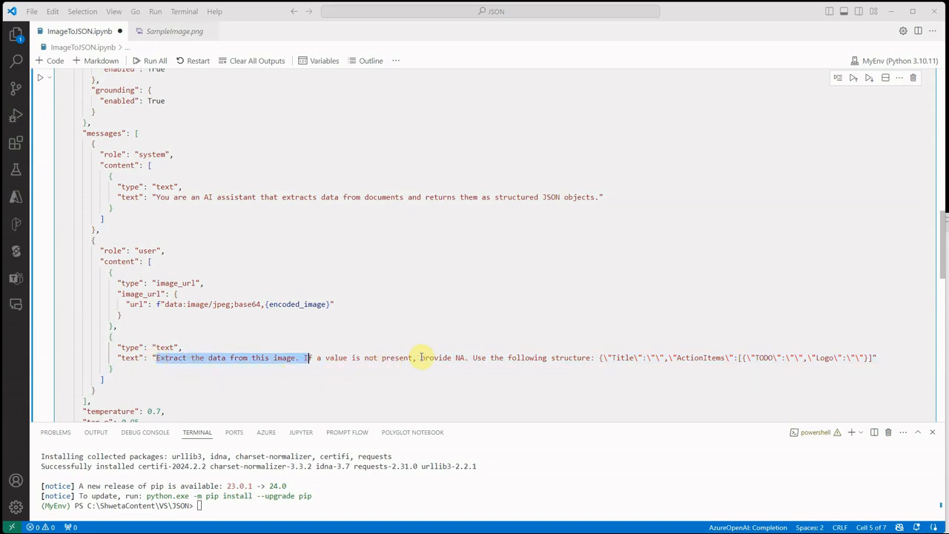
mouse_move(512, 357)
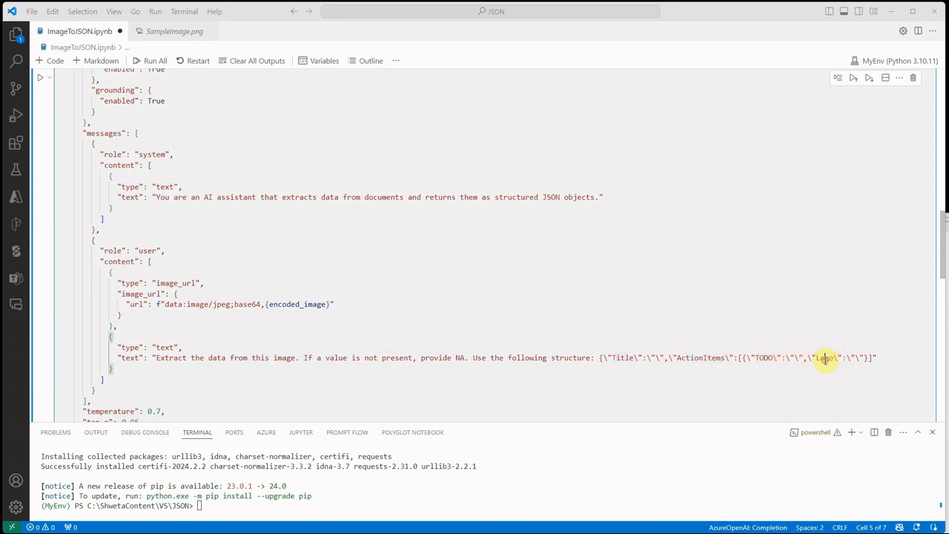
mouse_move(706, 385)
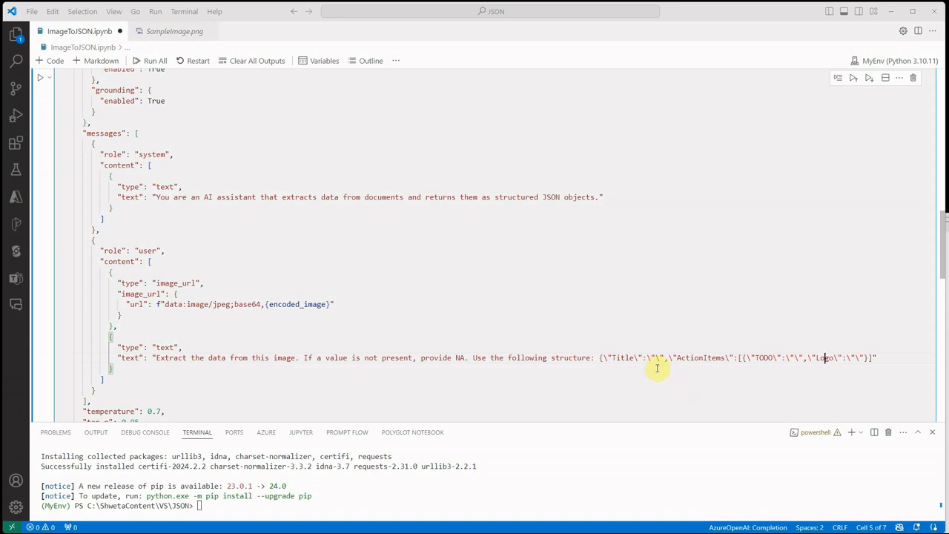
scroll(down, 3)
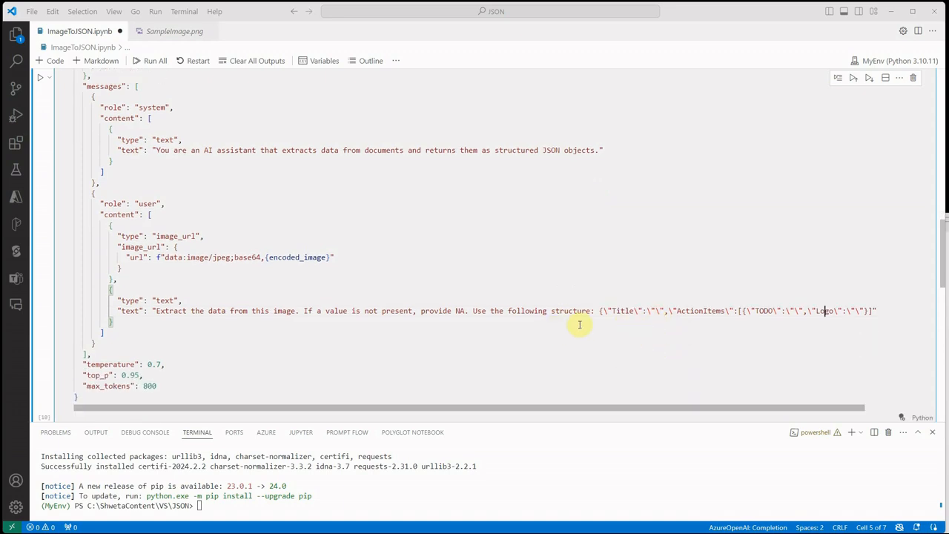
drag(601, 311, 875, 312)
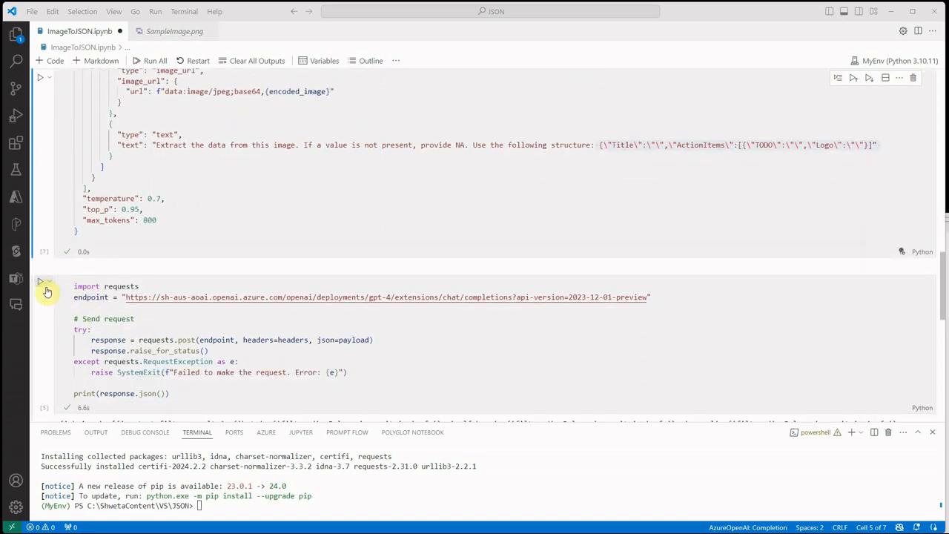
Step: Rerun the request cell so the response returns Title and ActionItems with TODO and Logo
click(40, 282)
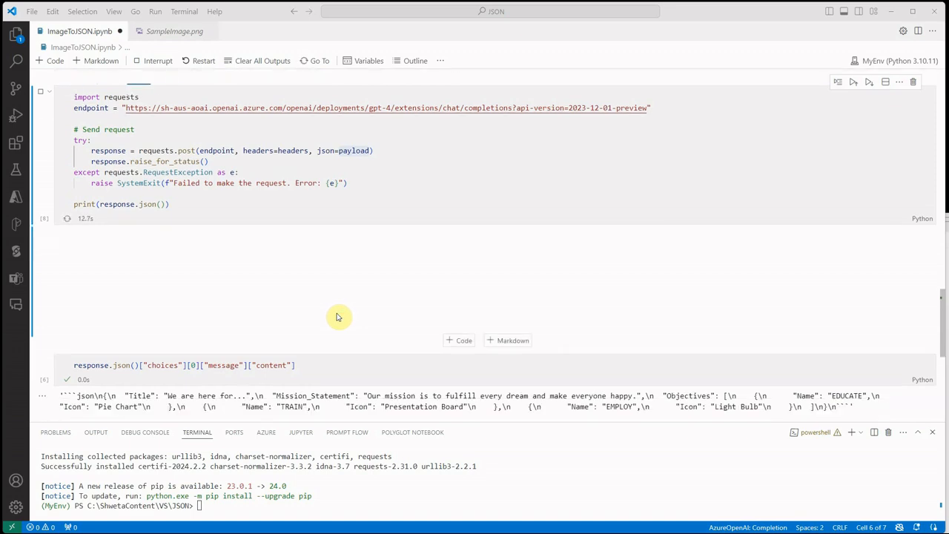
mouse_move(335, 317)
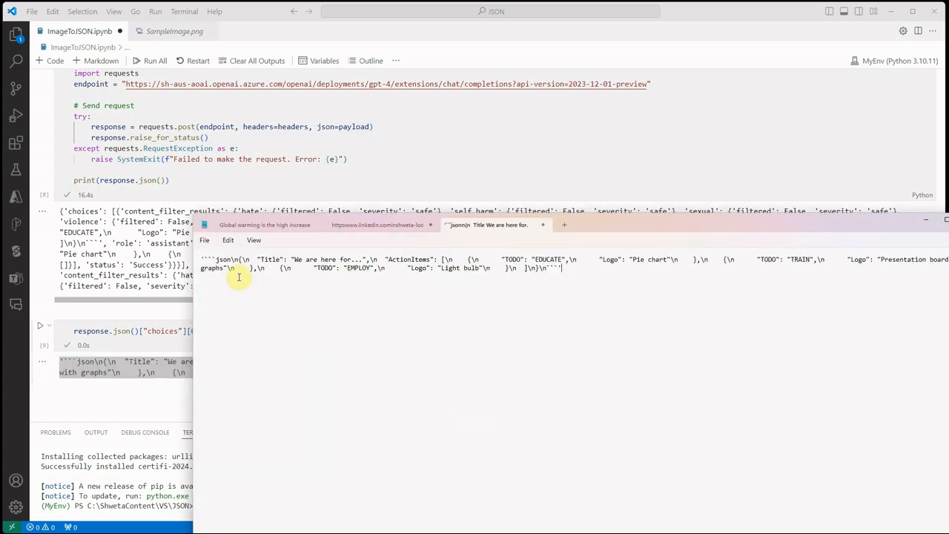
Step: Delete the ```json prefix and use Edit > Replace to strip all \n from the new response
double_click(222, 258)
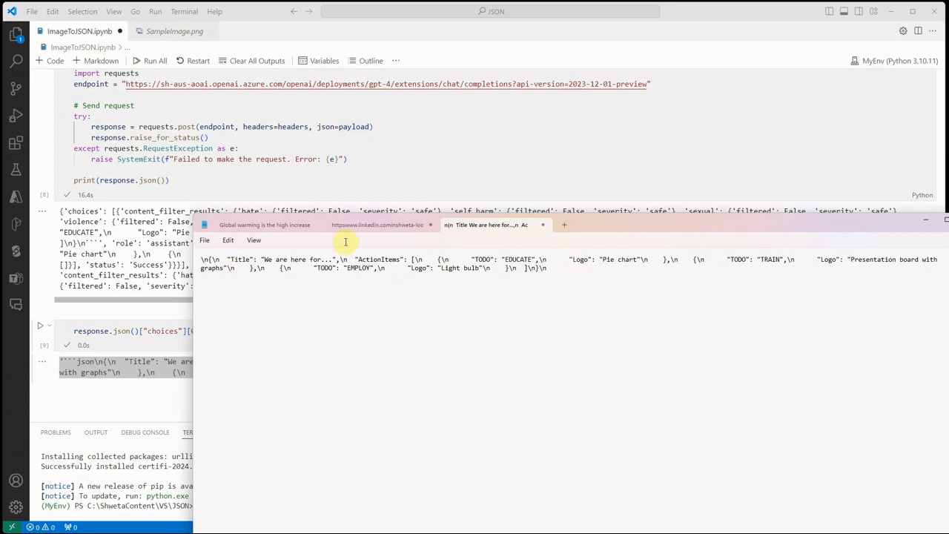
mouse_move(302, 251)
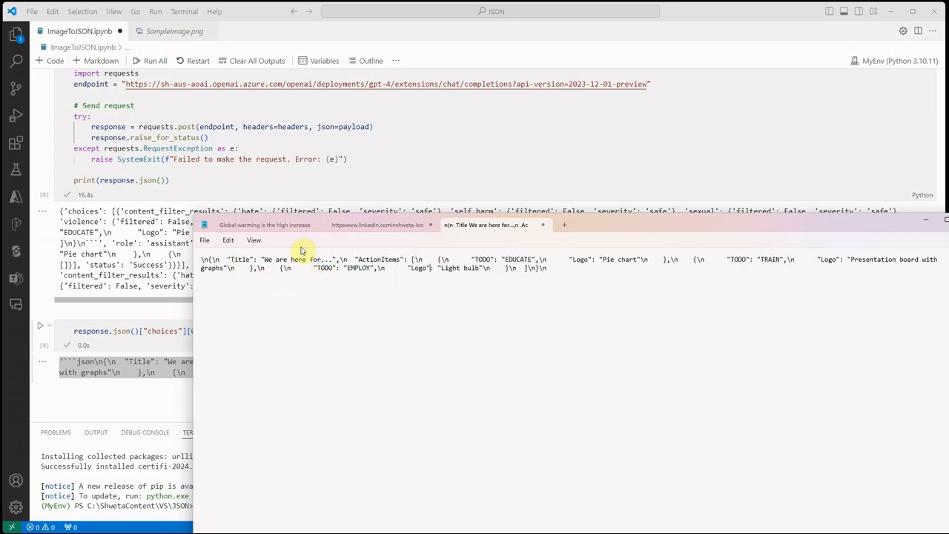
click(254, 240)
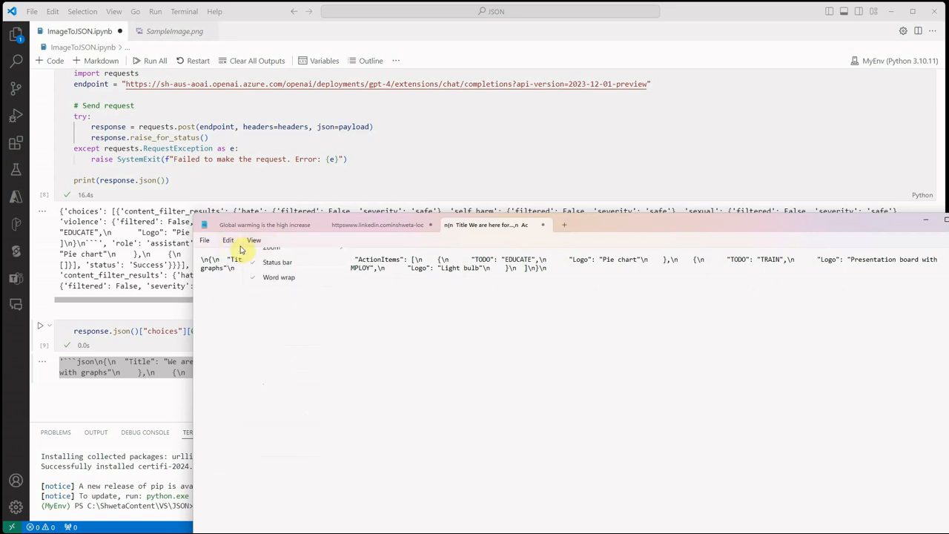
click(228, 240)
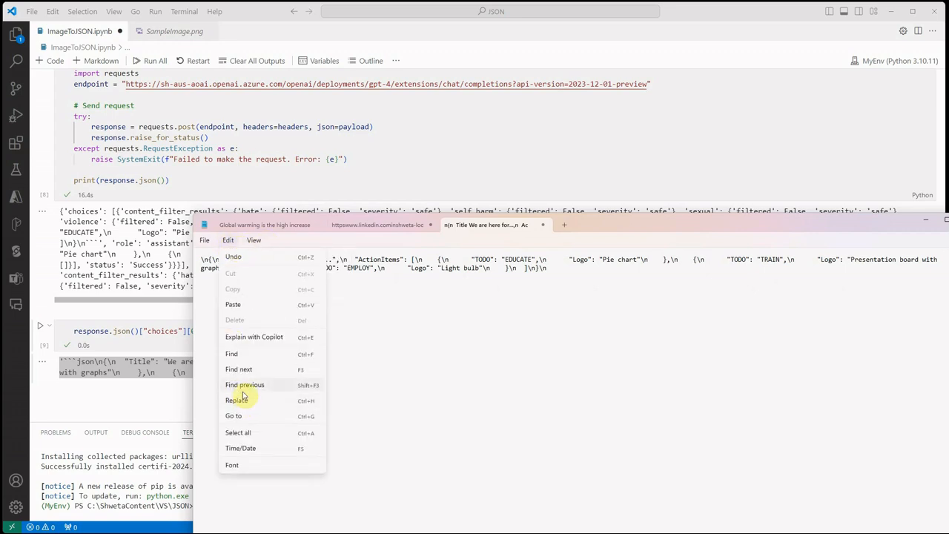
click(235, 401)
text(\n)
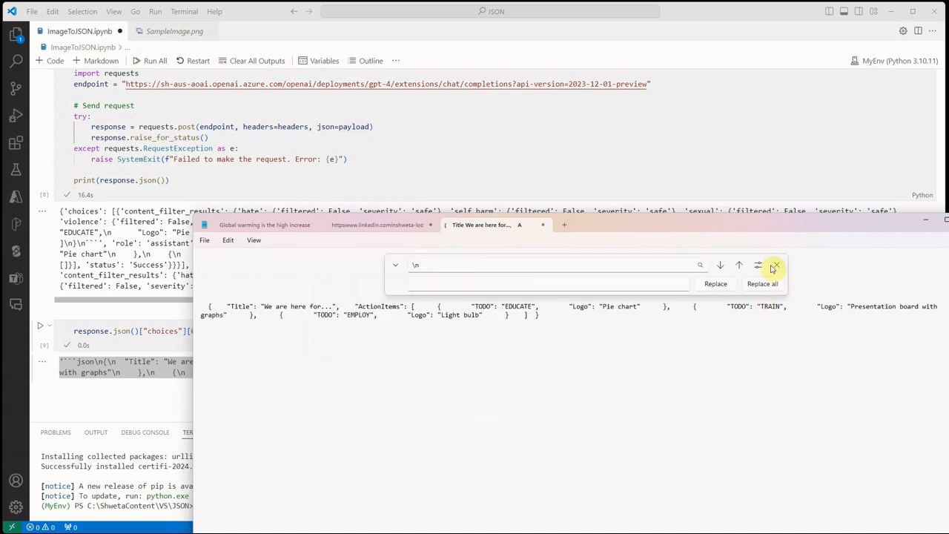
click(774, 265)
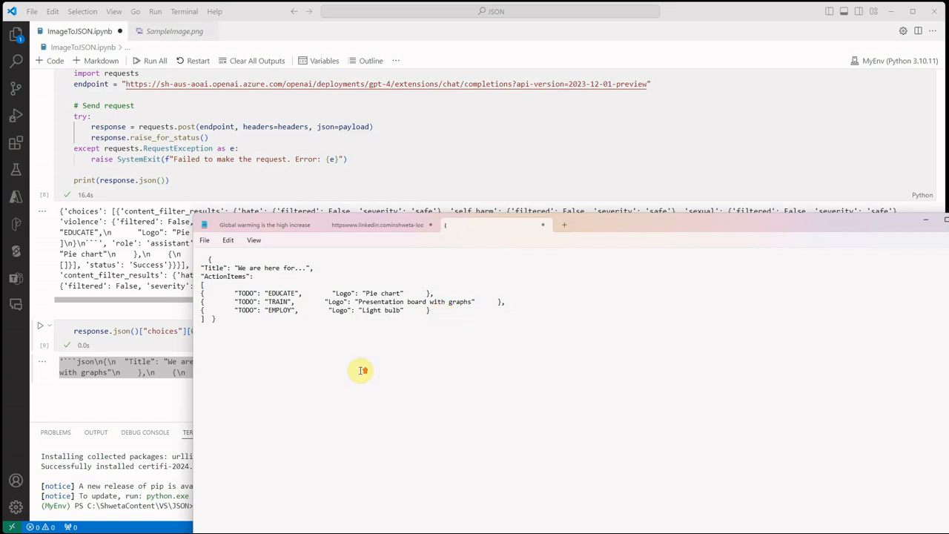
mouse_move(288, 335)
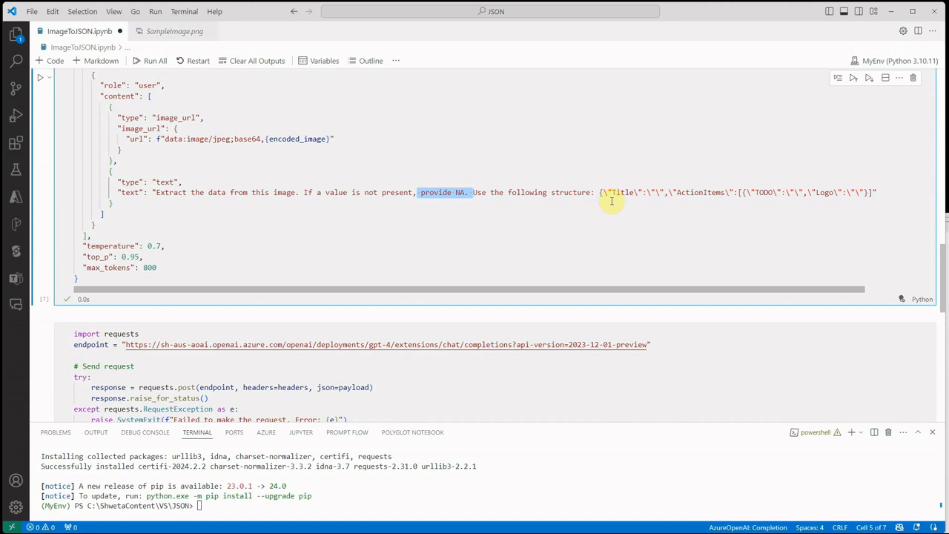
mouse_move(592, 202)
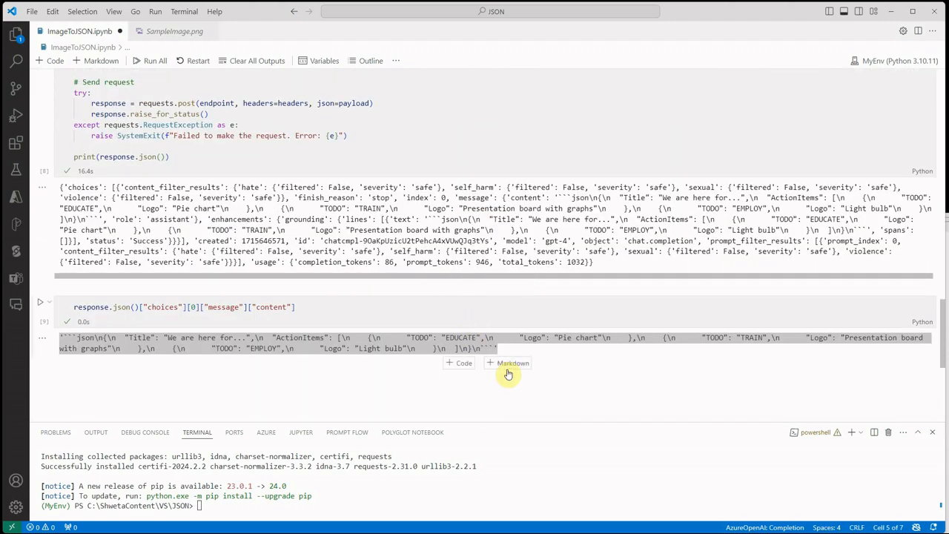
mouse_move(610, 369)
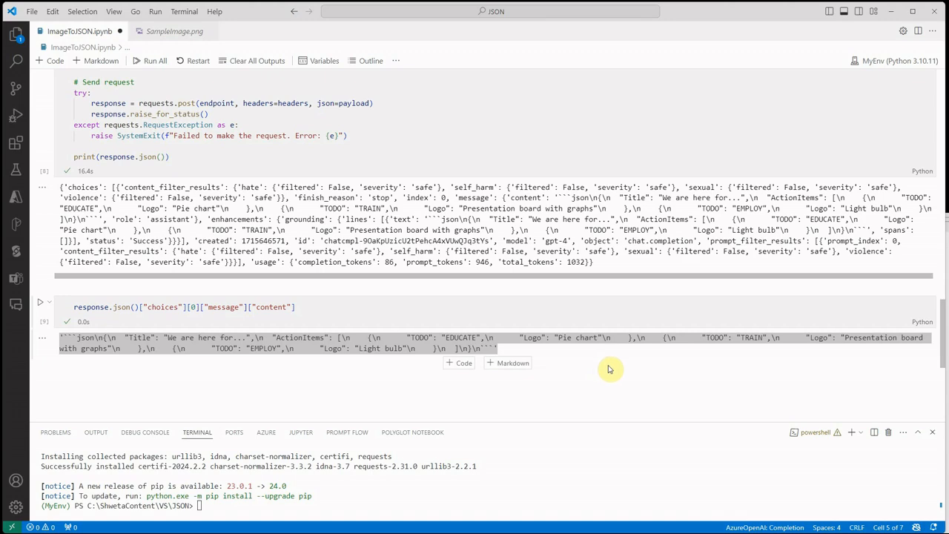
scroll(down, 3)
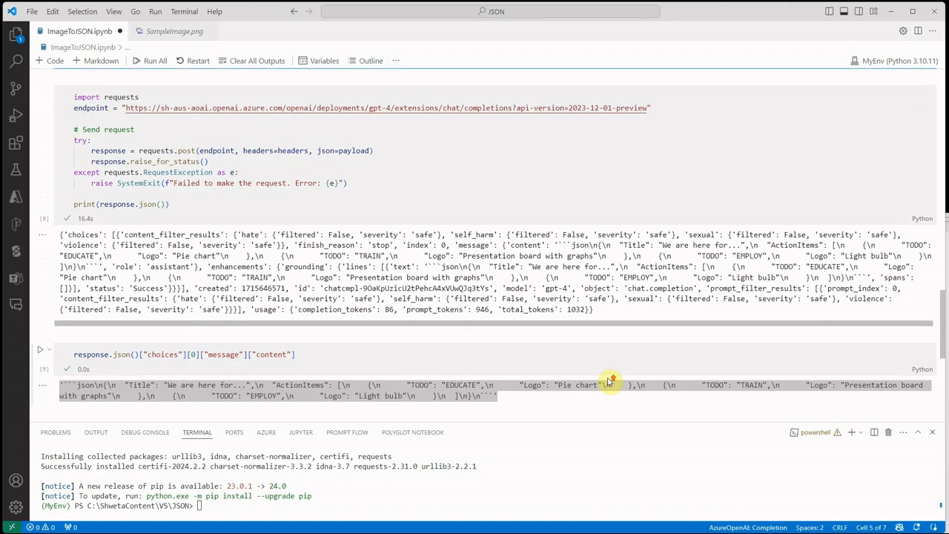